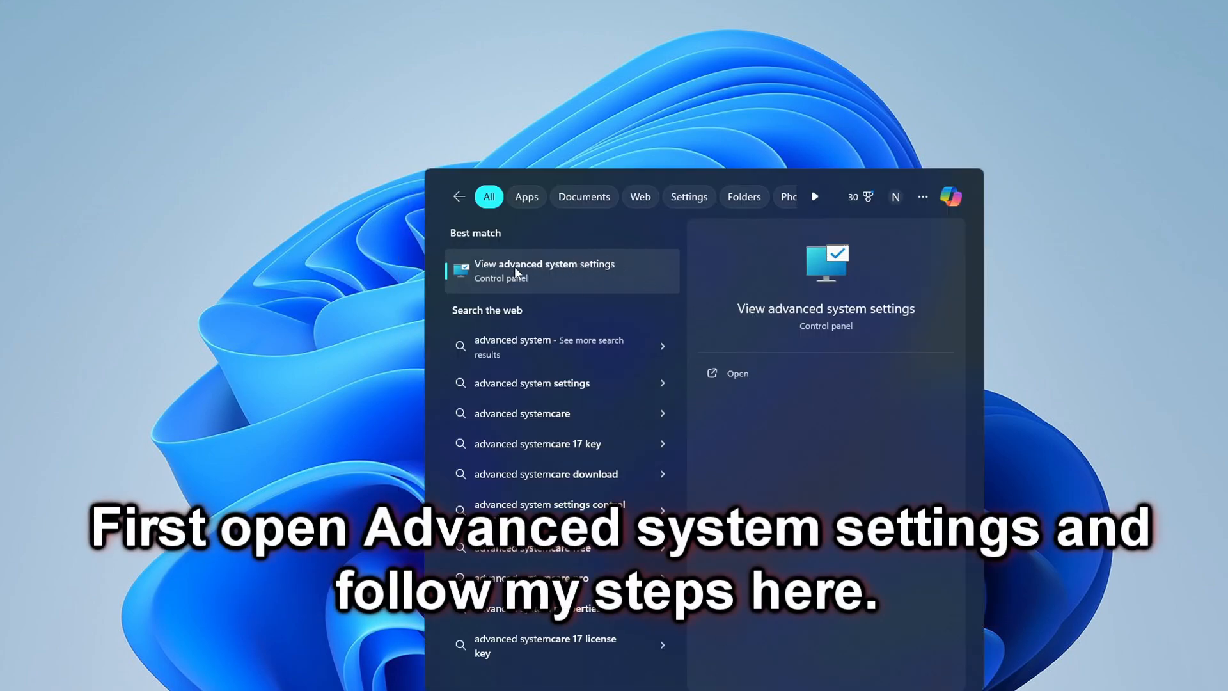
- Launch 'View advanced system settings' from the search results to reach System Properties
left_click(544, 270)
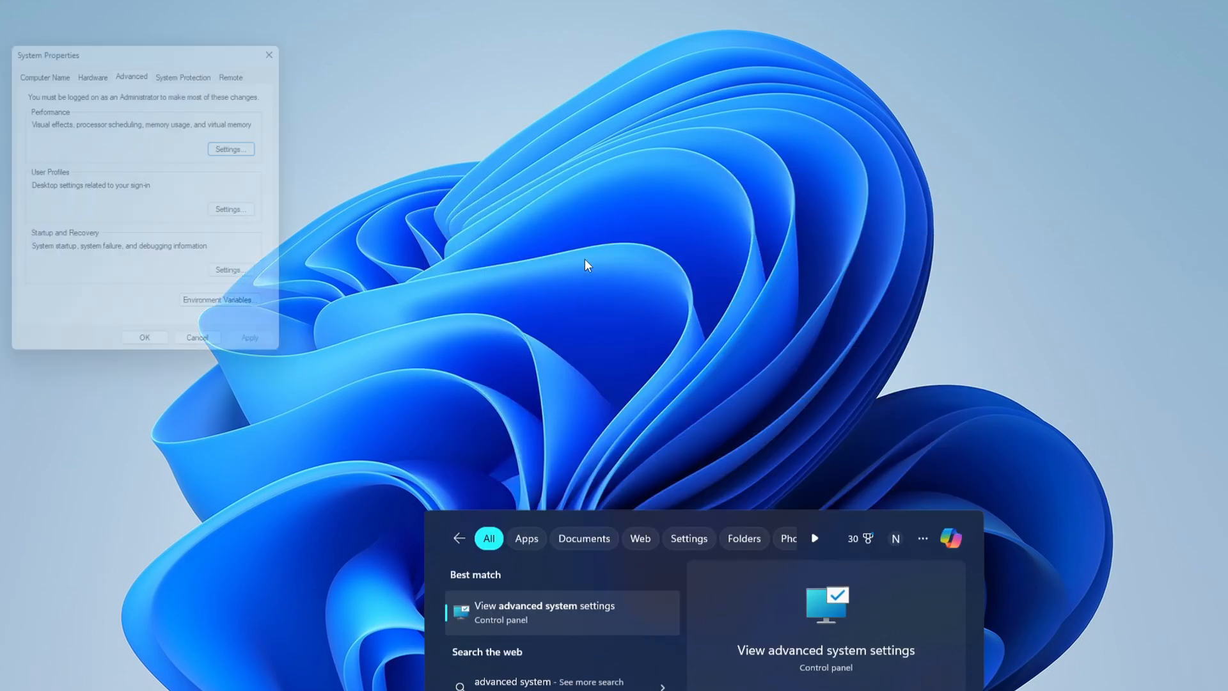
left_click(543, 612)
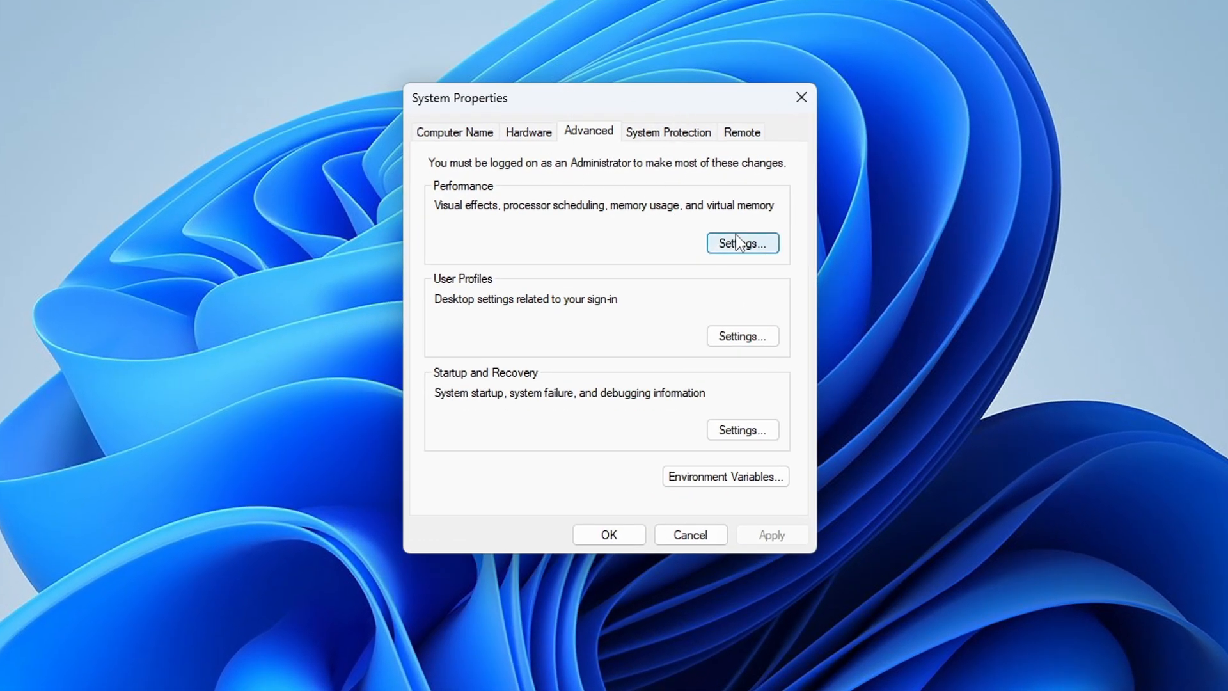
- Show the Performance Options Advanced tab with the 2048 MB virtual memory total
left_click(740, 243)
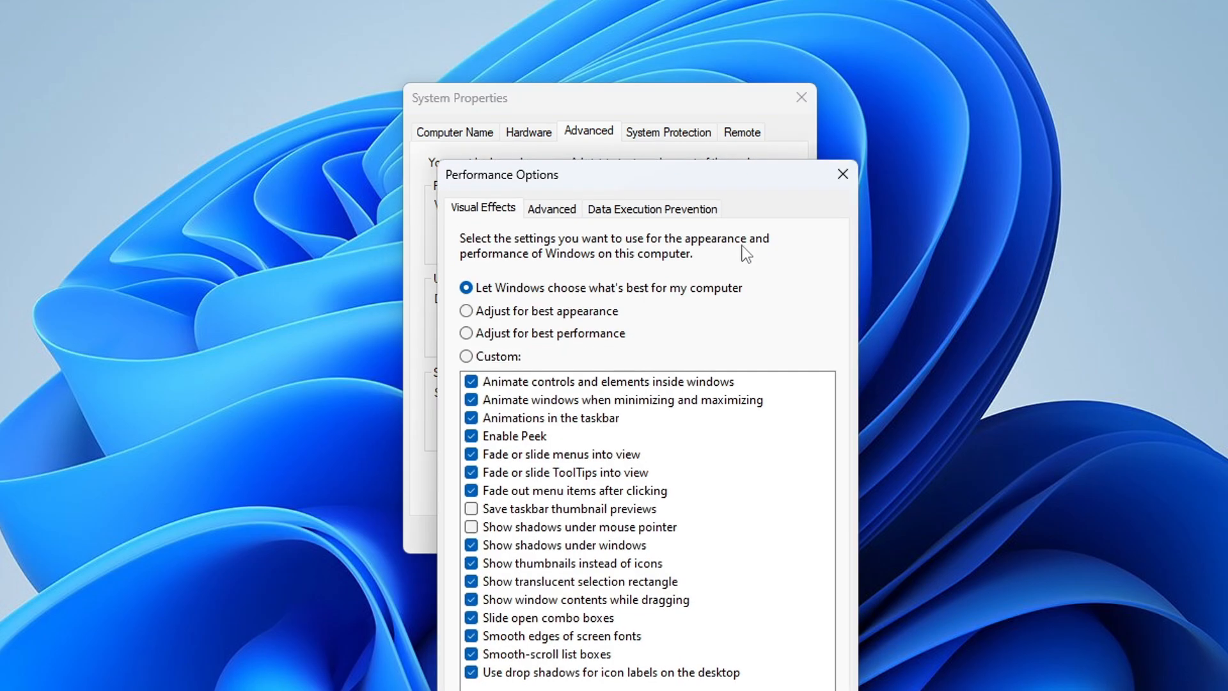
left_click(551, 208)
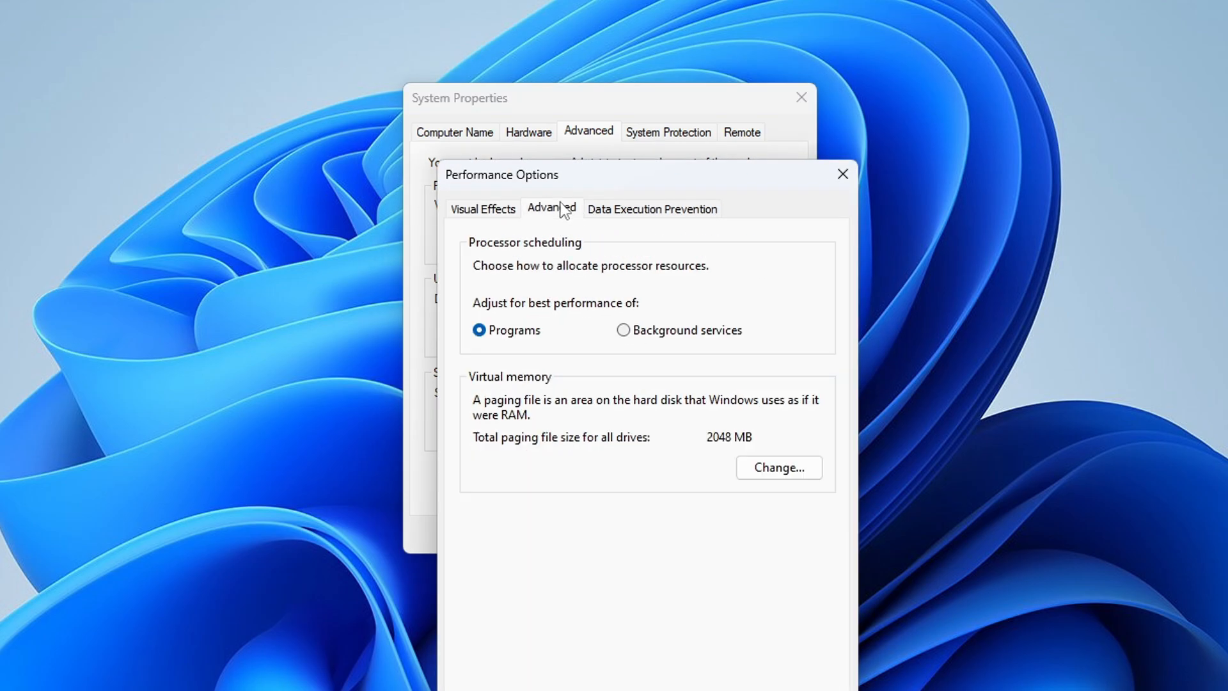
mouse_move(752, 482)
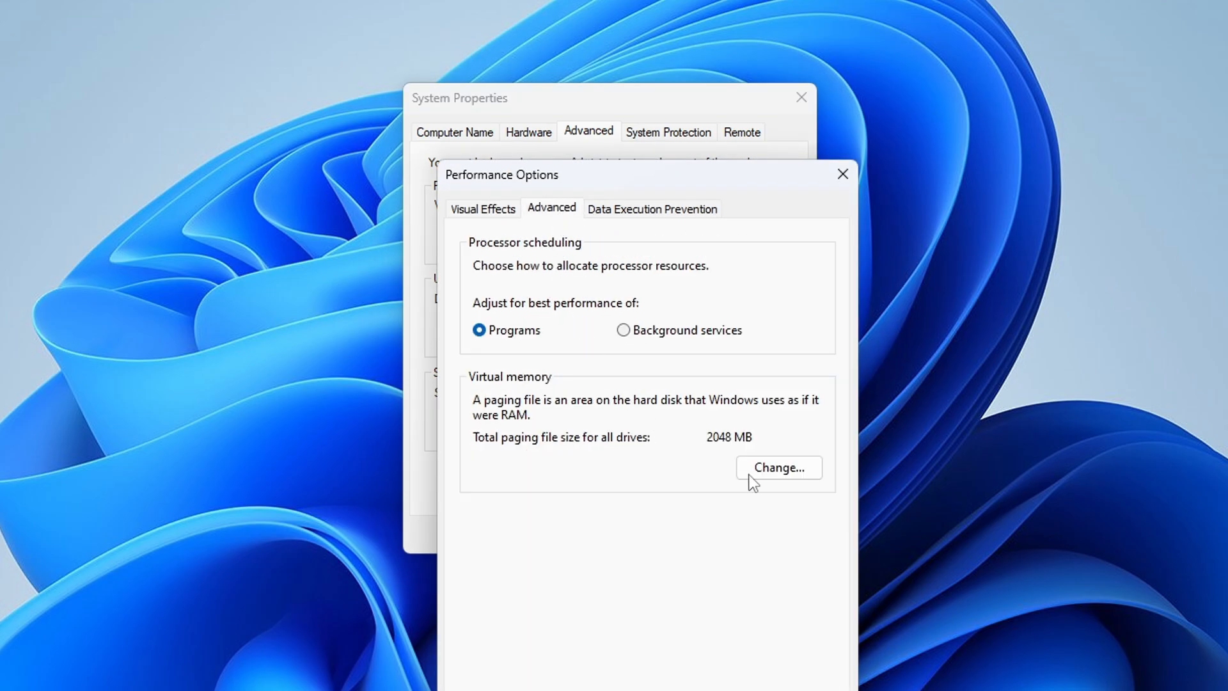
- In Virtual Memory, disable automatic paging for all drives and give drive D a custom size
left_click(778, 467)
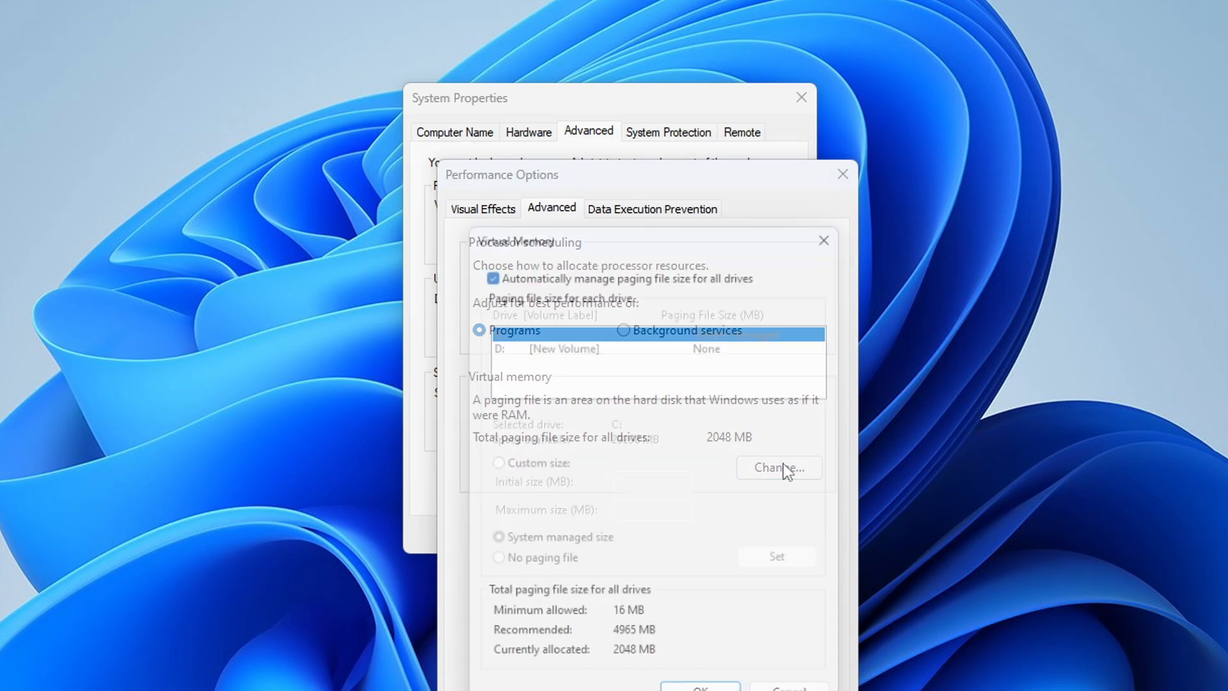
left_click(777, 468)
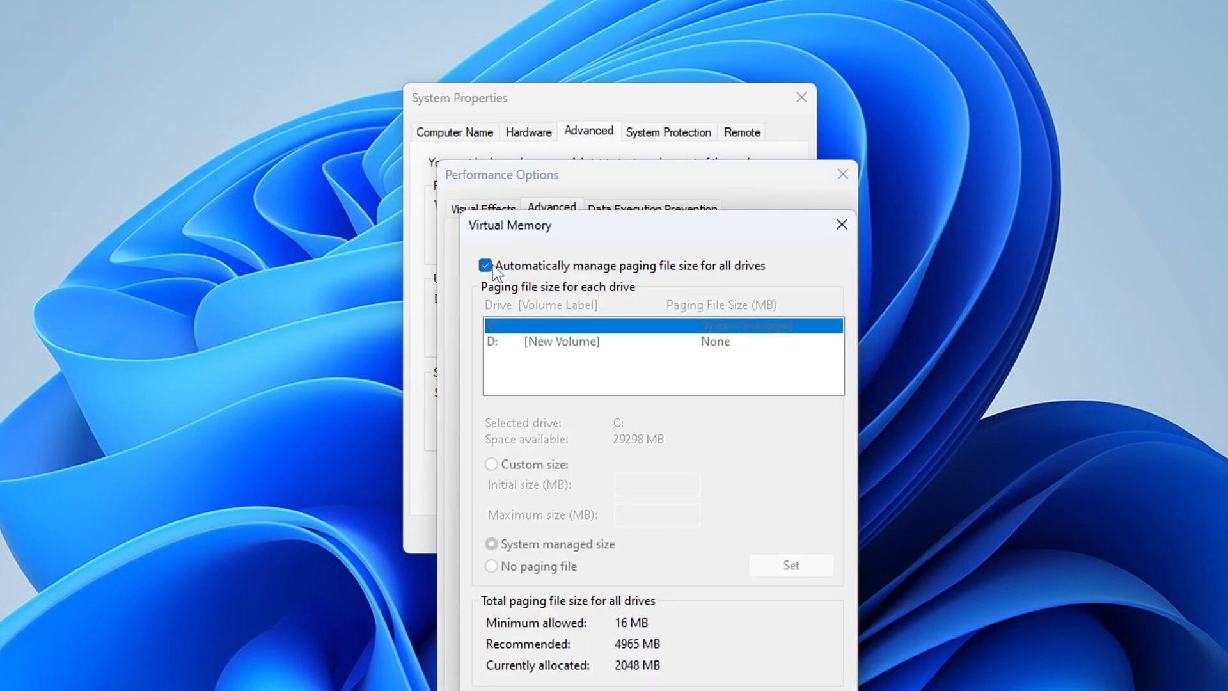
left_click(485, 264)
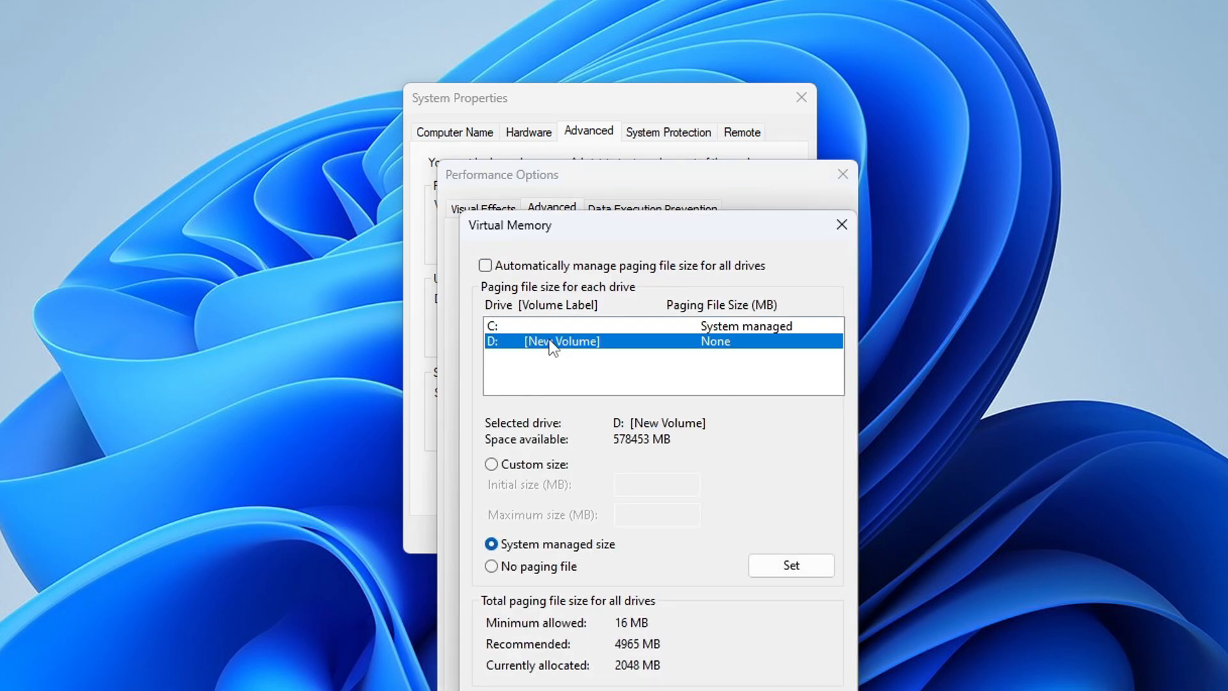
left_click(492, 566)
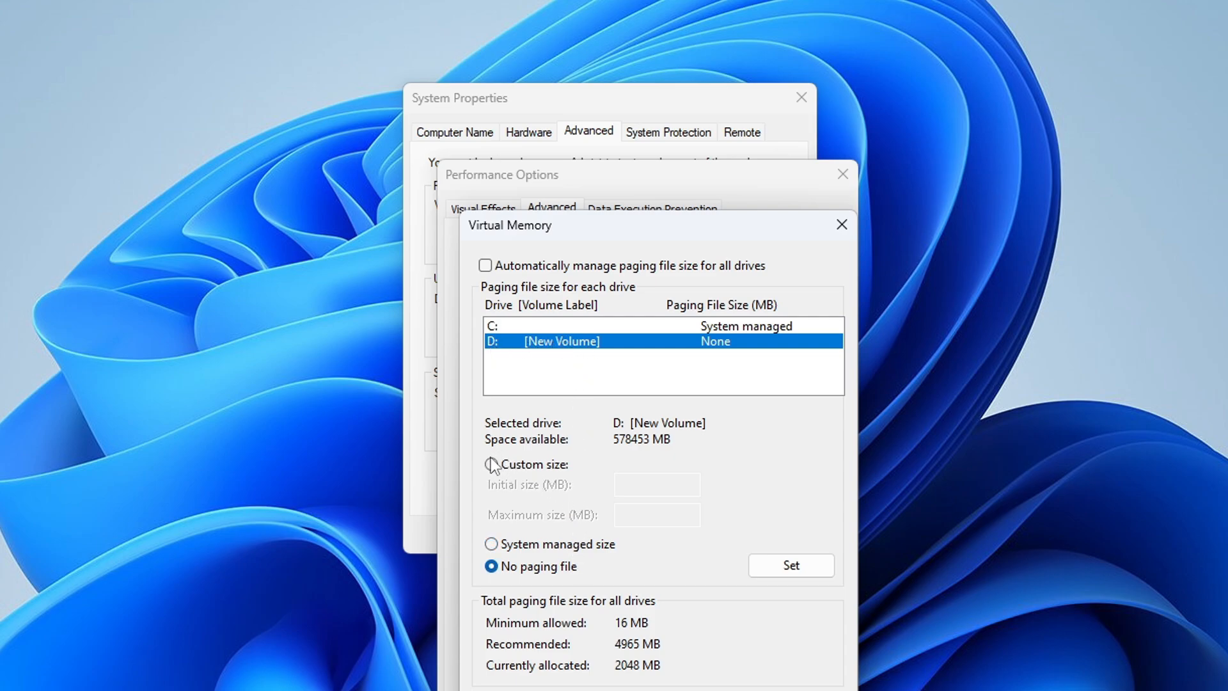
left_click(492, 464)
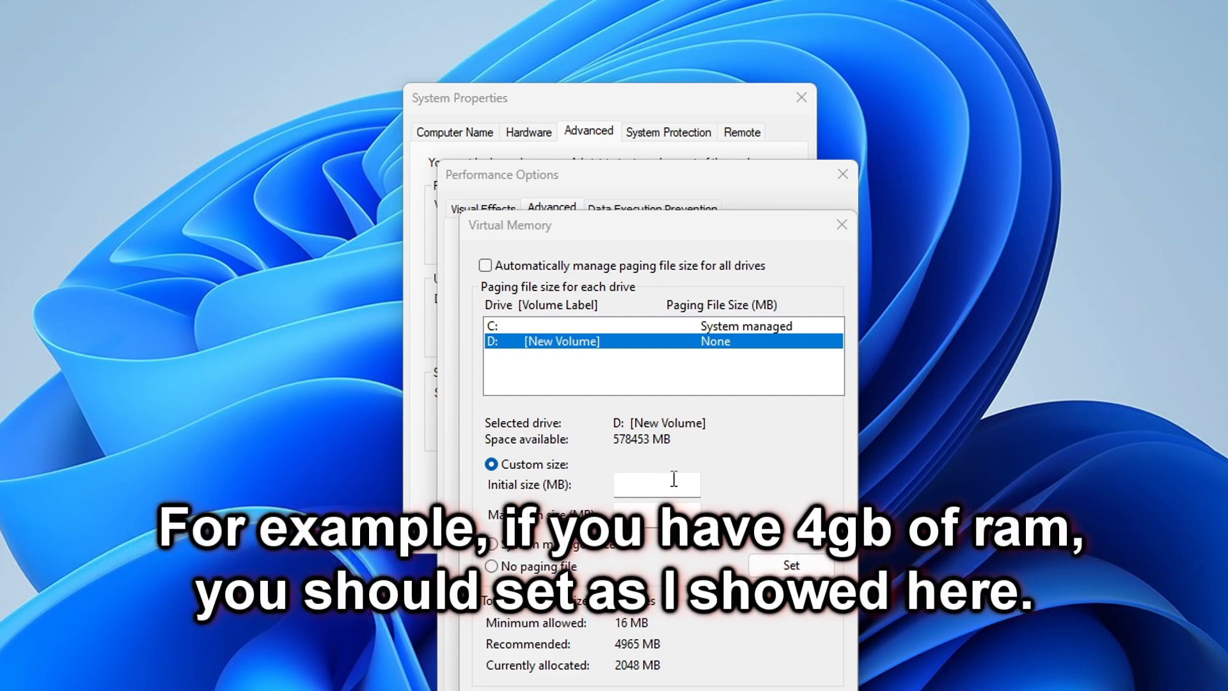
- Enter 6144 MB initial and 12288 MB maximum for drive D's paging file
type("61")
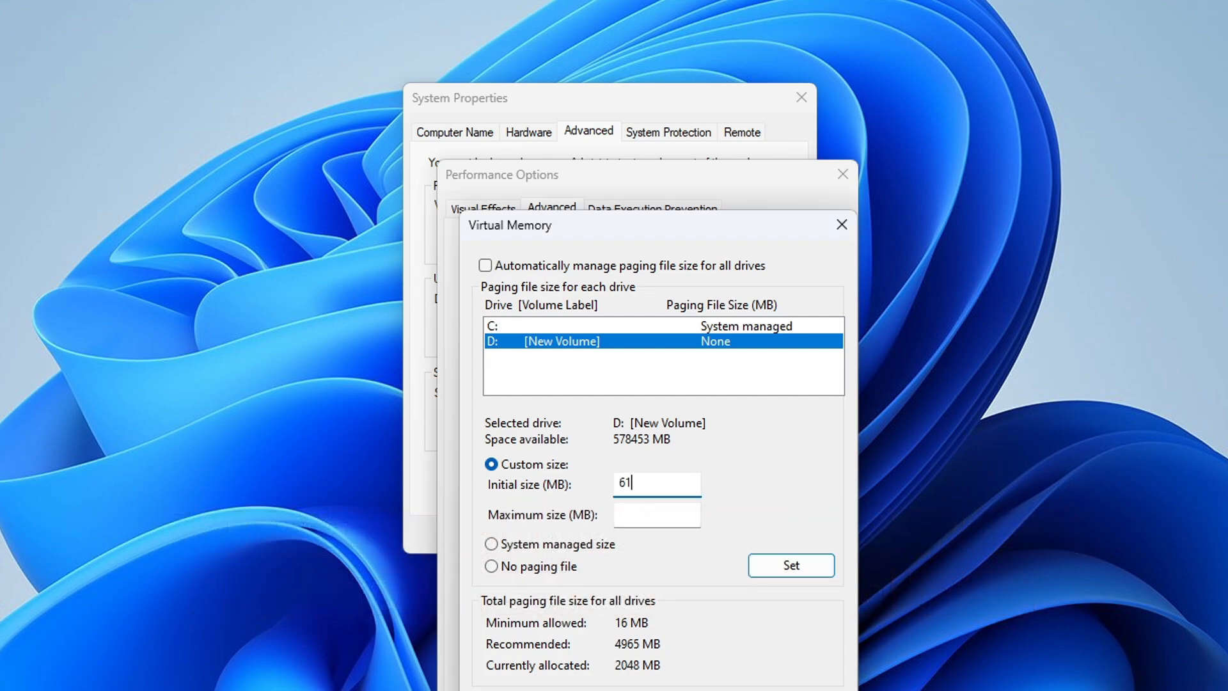
type("44")
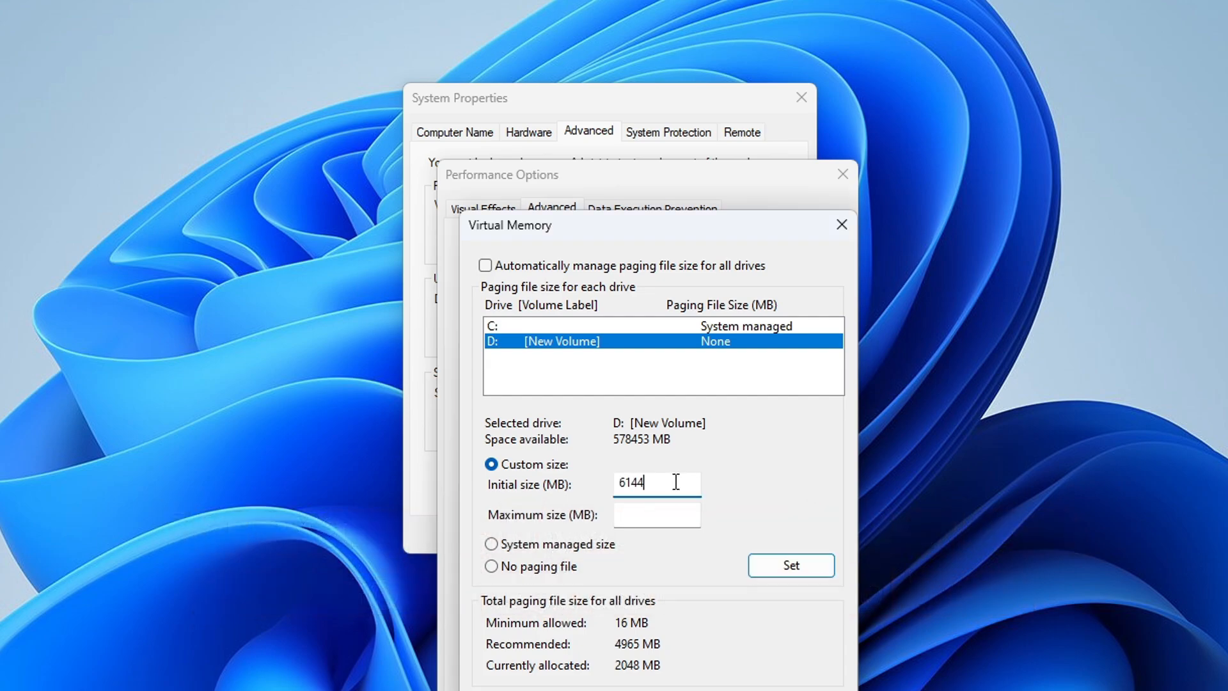
type("122")
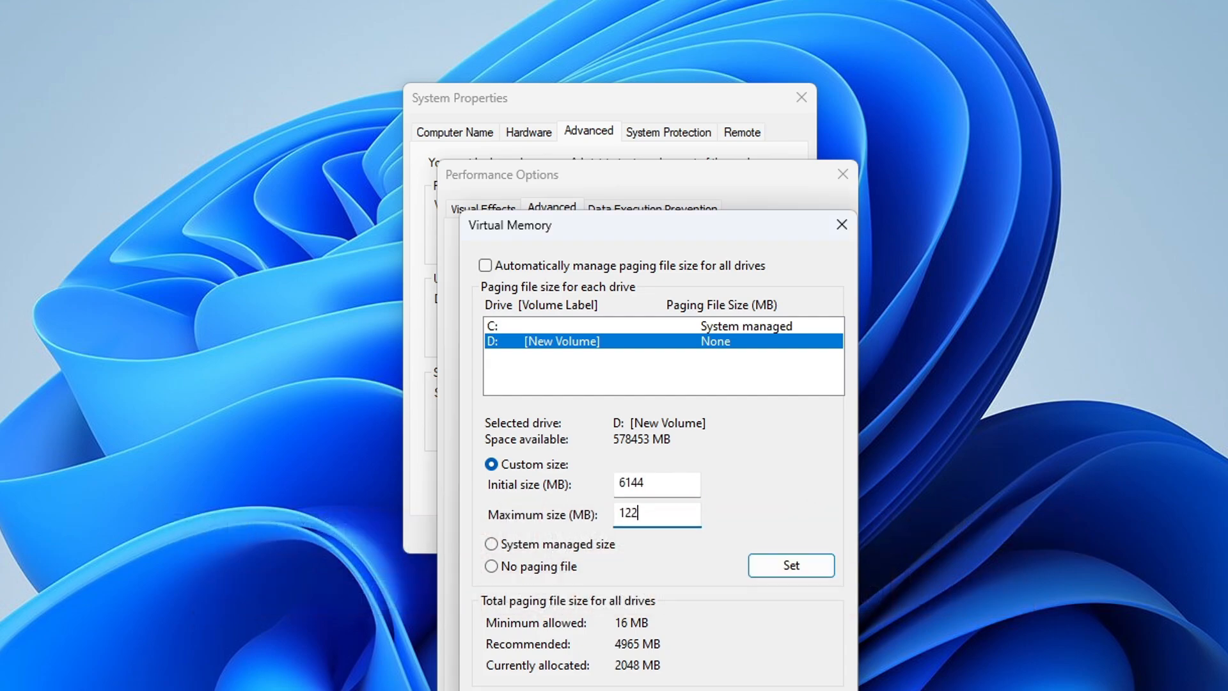
type("88")
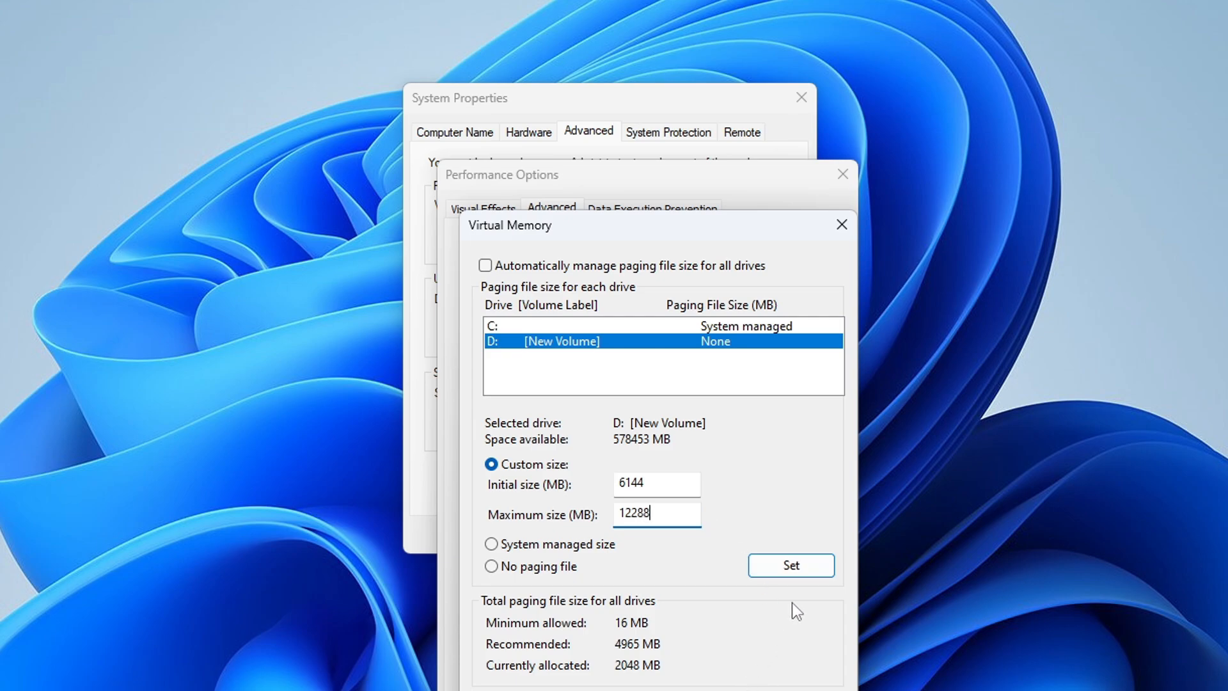